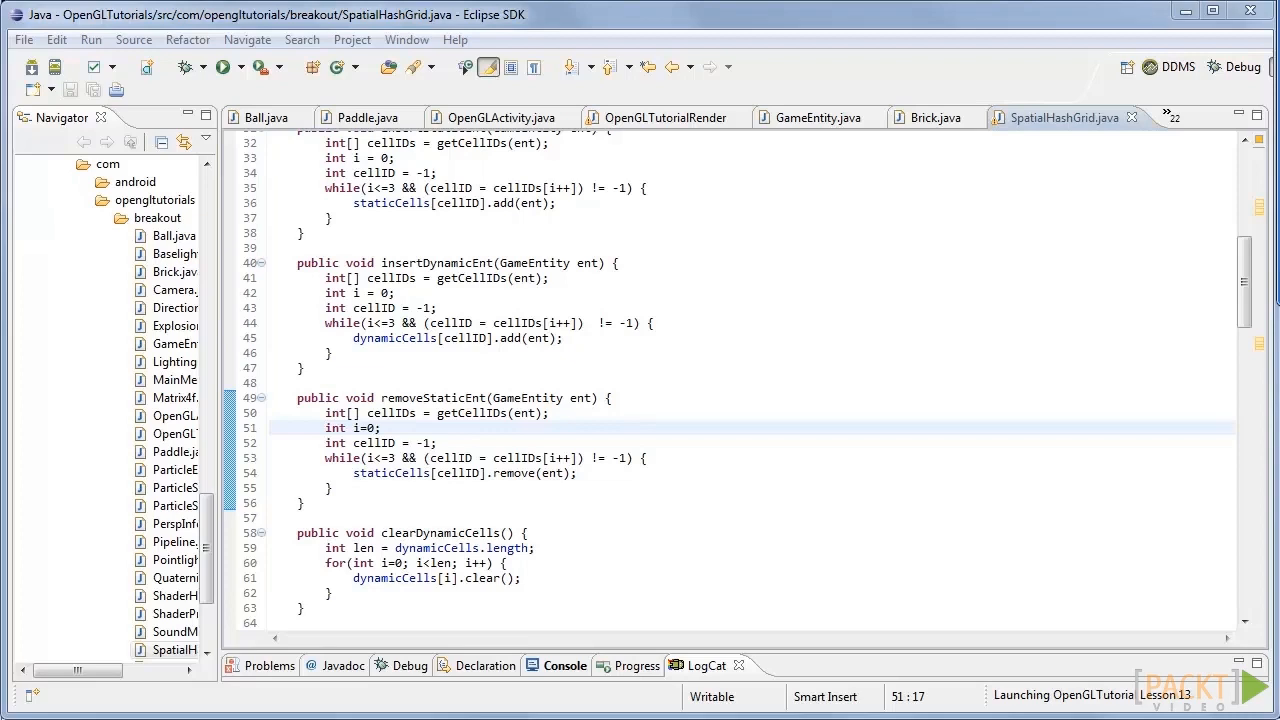
View the isOverlap bounds-comparison method in OpenGLTutorialRenderer.java
{"action": "left_click", "coordinate": [660, 116]}
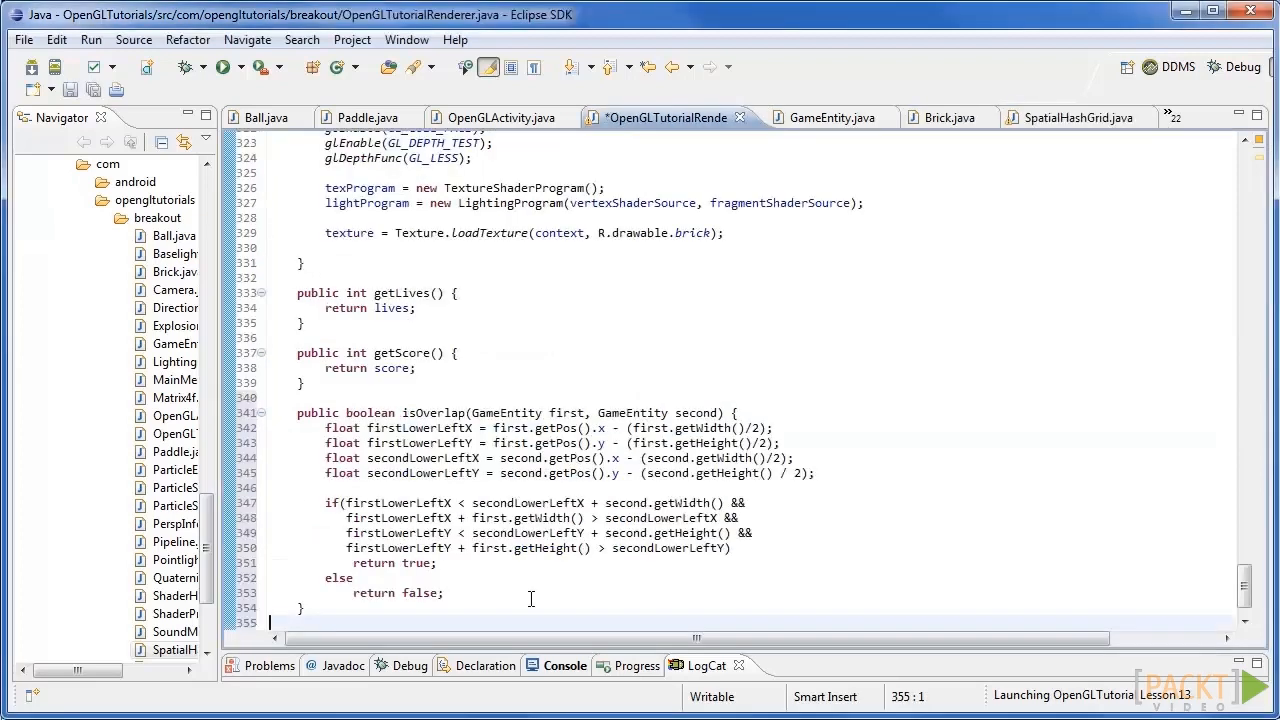
{"action": "mouse_move", "coordinate": [502, 596]}
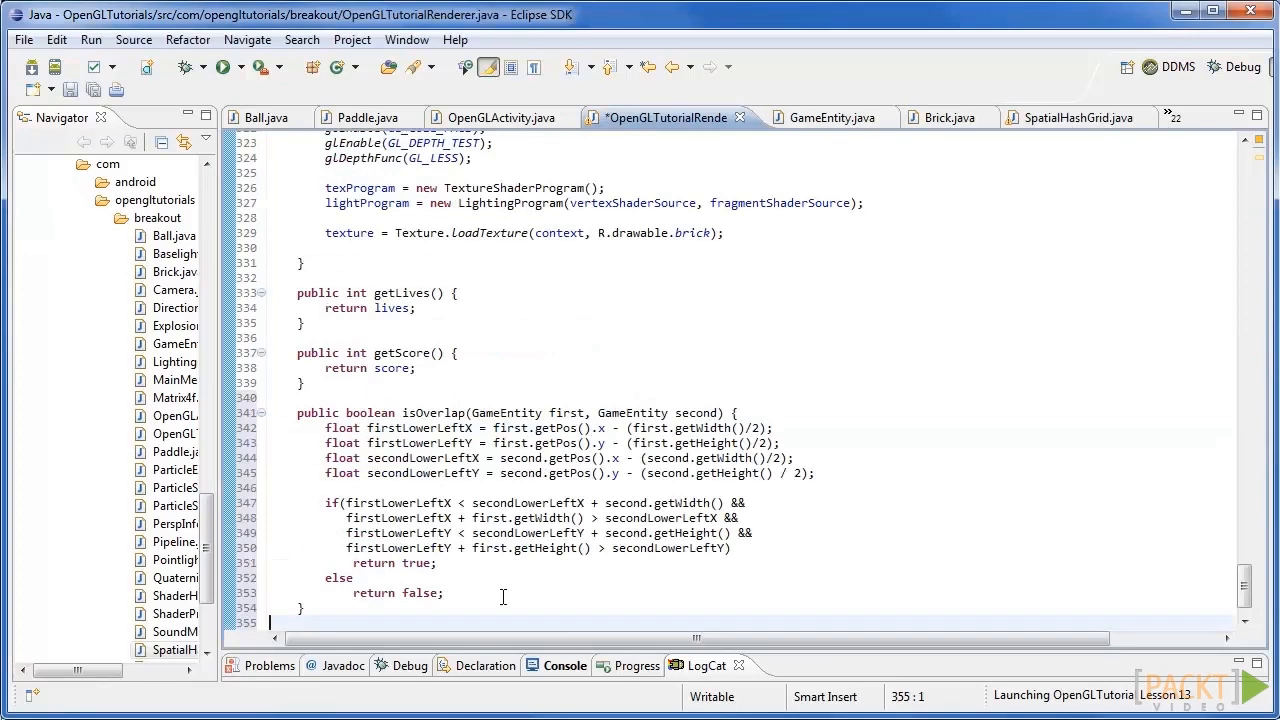
{"action": "mouse_move", "coordinate": [692, 396]}
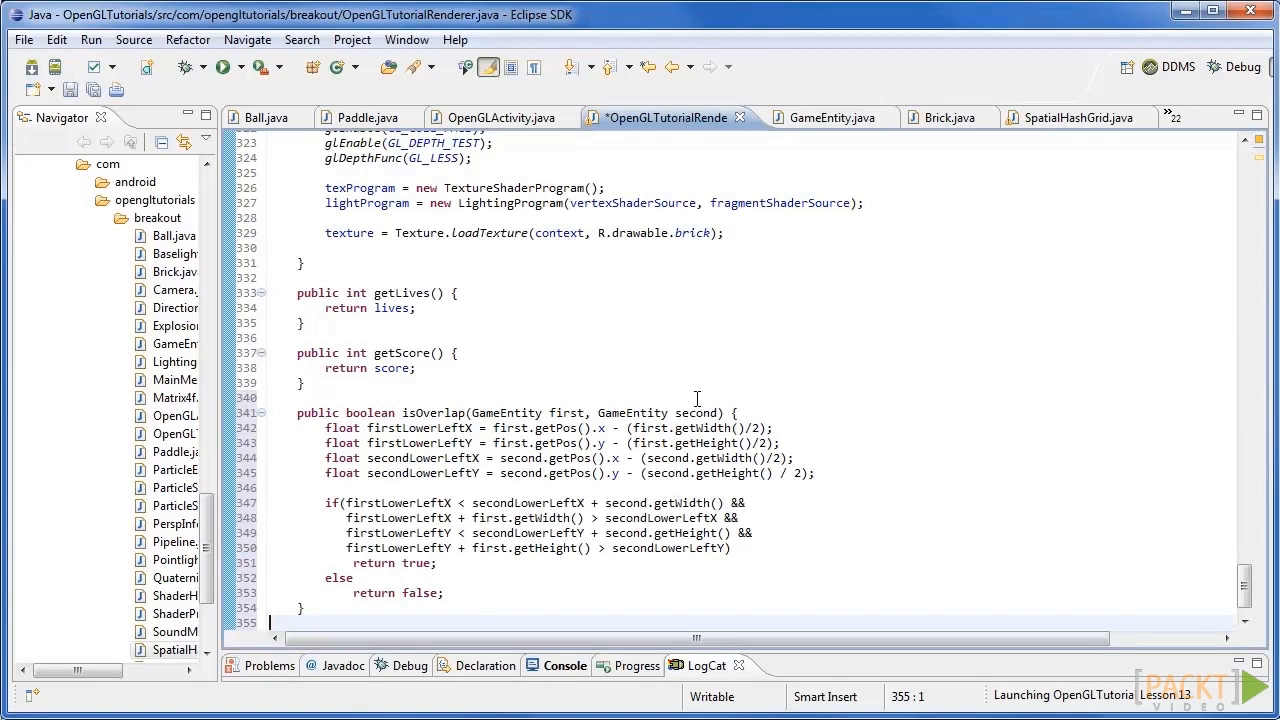
{"action": "mouse_move", "coordinate": [578, 388]}
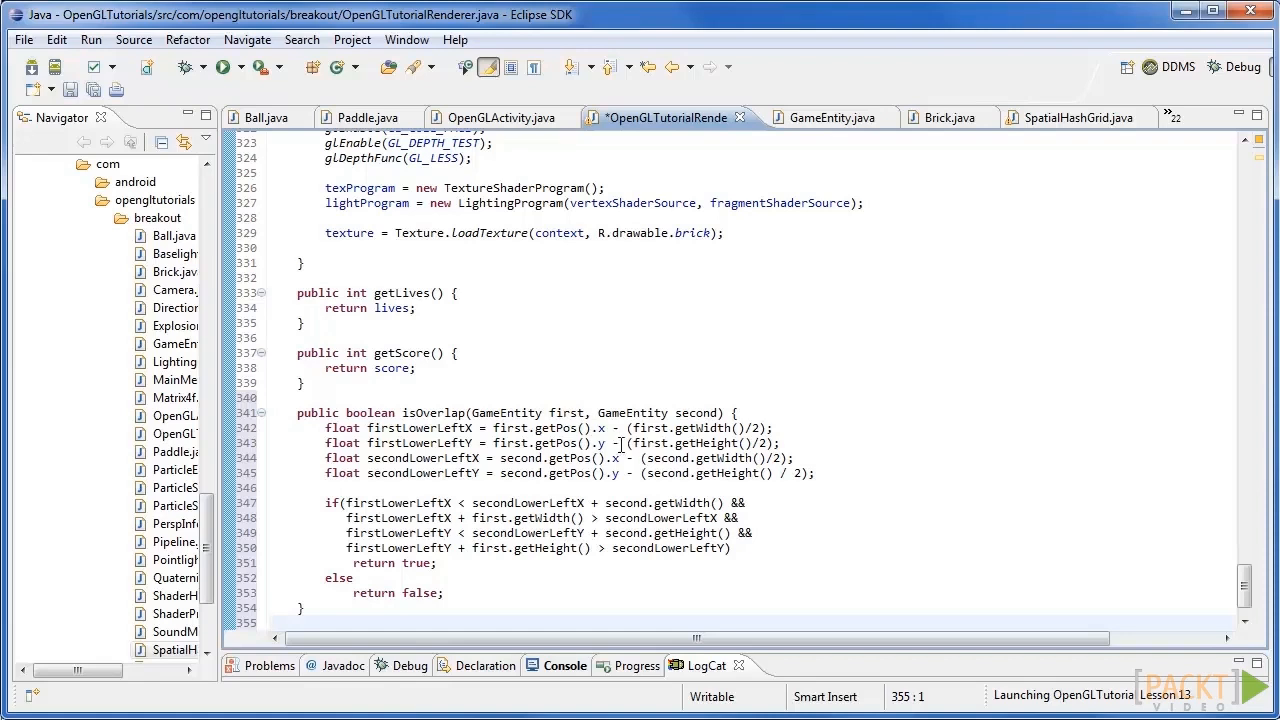
{"action": "mouse_move", "coordinate": [776, 354]}
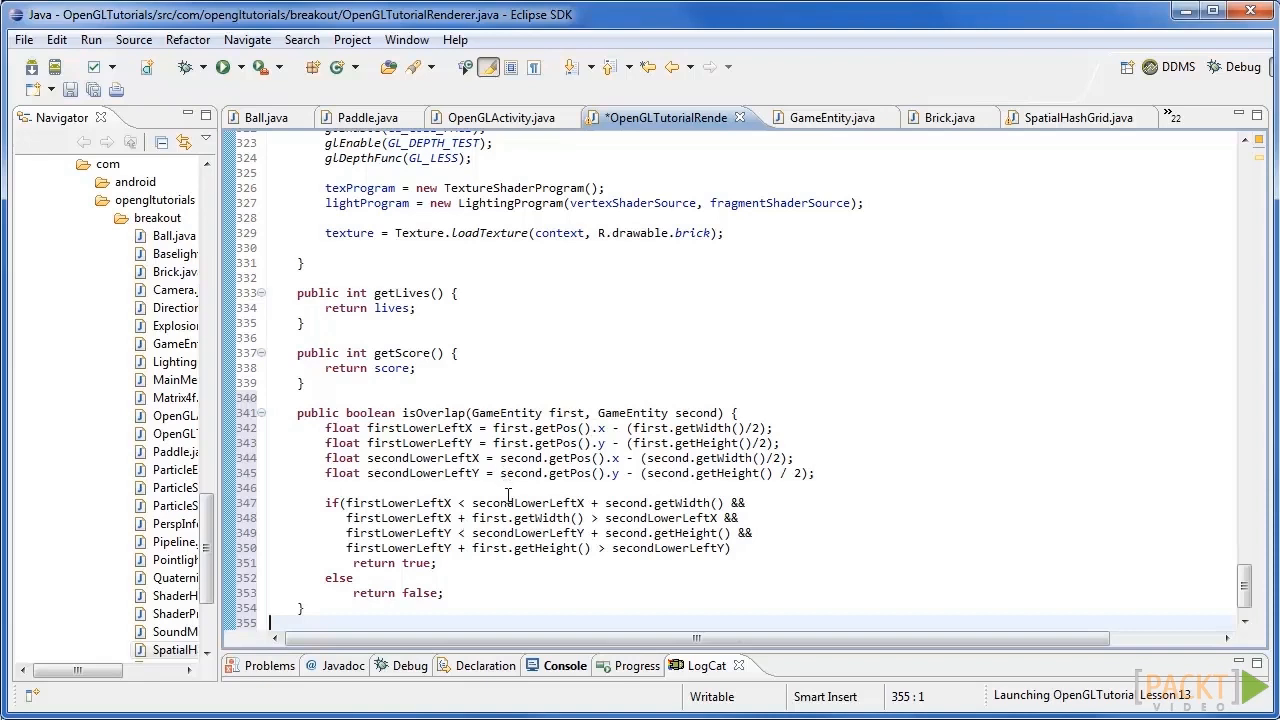
{"action": "mouse_move", "coordinate": [528, 502]}
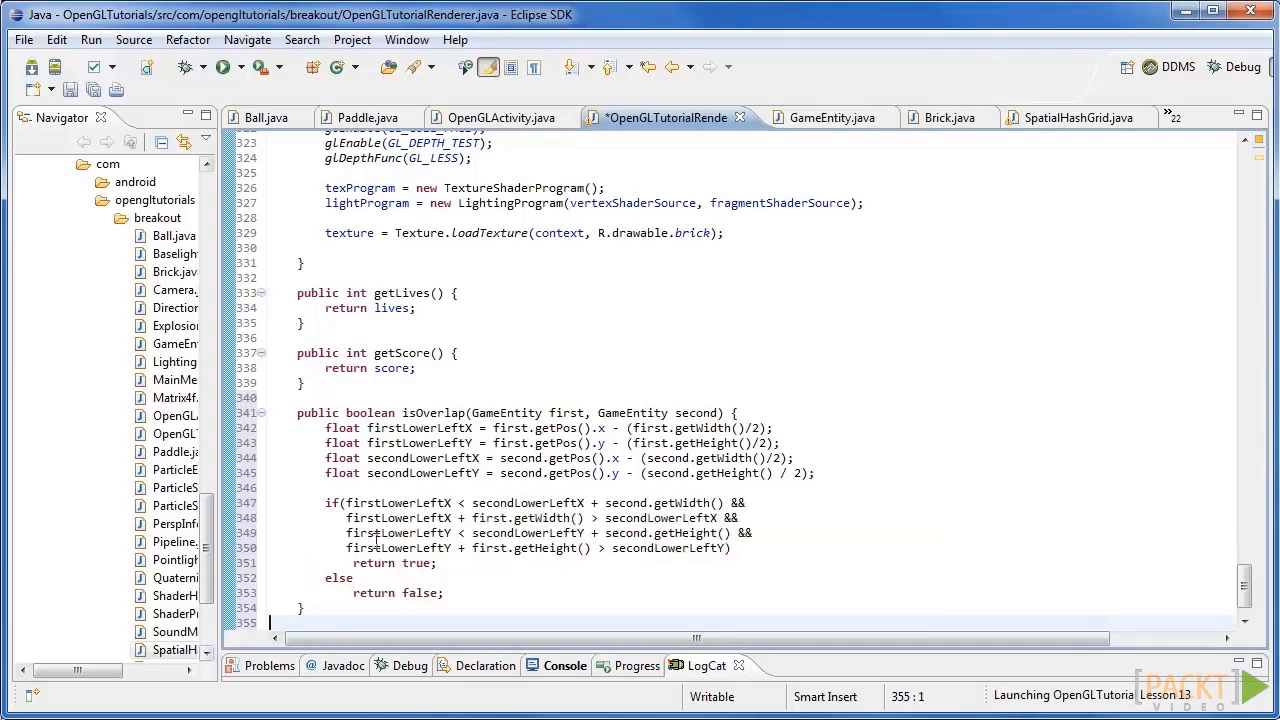
{"action": "mouse_move", "coordinate": [748, 390]}
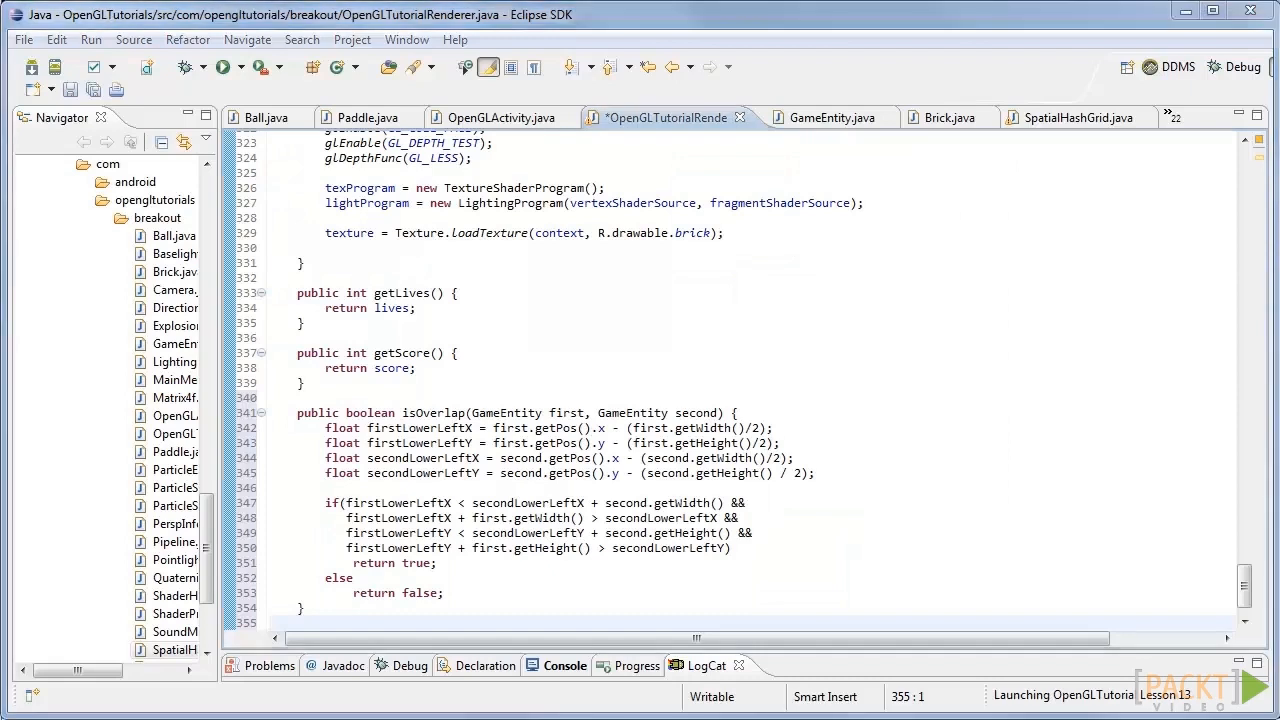
{"action": "scroll", "scroll_direction": "up", "scroll_amount": 3}
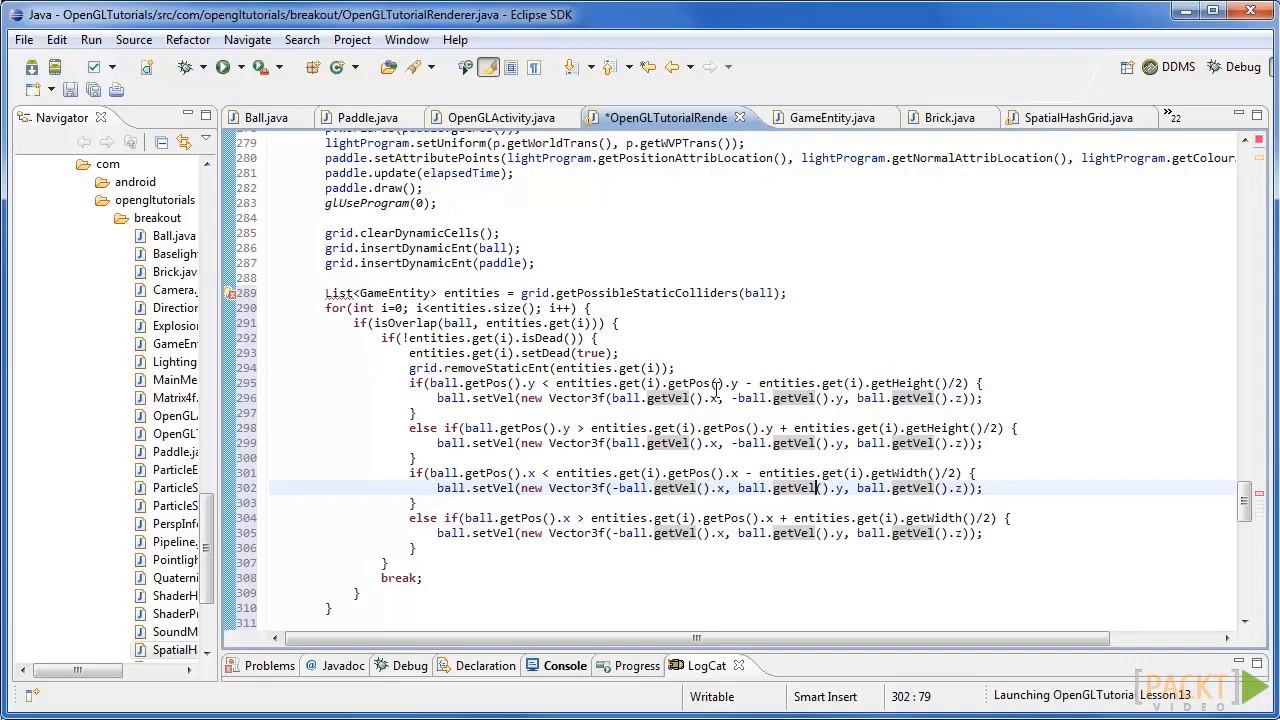
{"action": "mouse_move", "coordinate": [900, 452]}
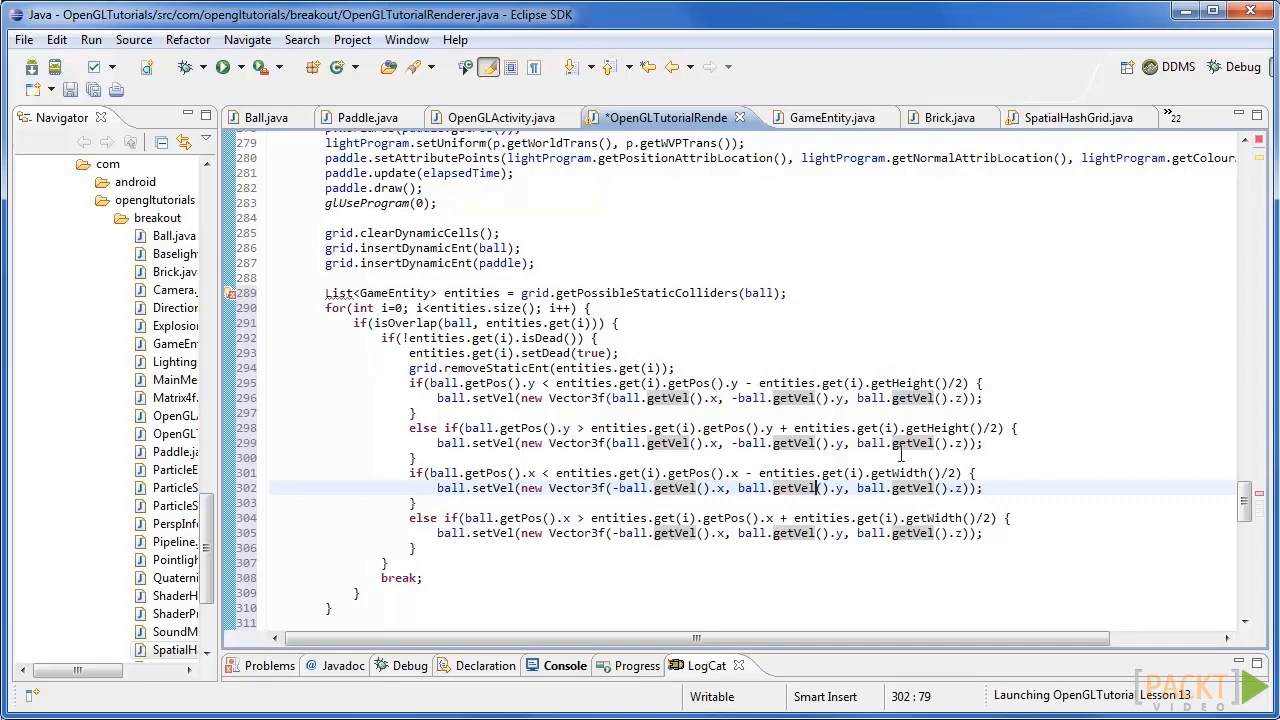
Bring the getPossibleStaticColliders ball-brick collision loop into view
{"action": "scroll", "scroll_direction": "down", "scroll_amount": 3}
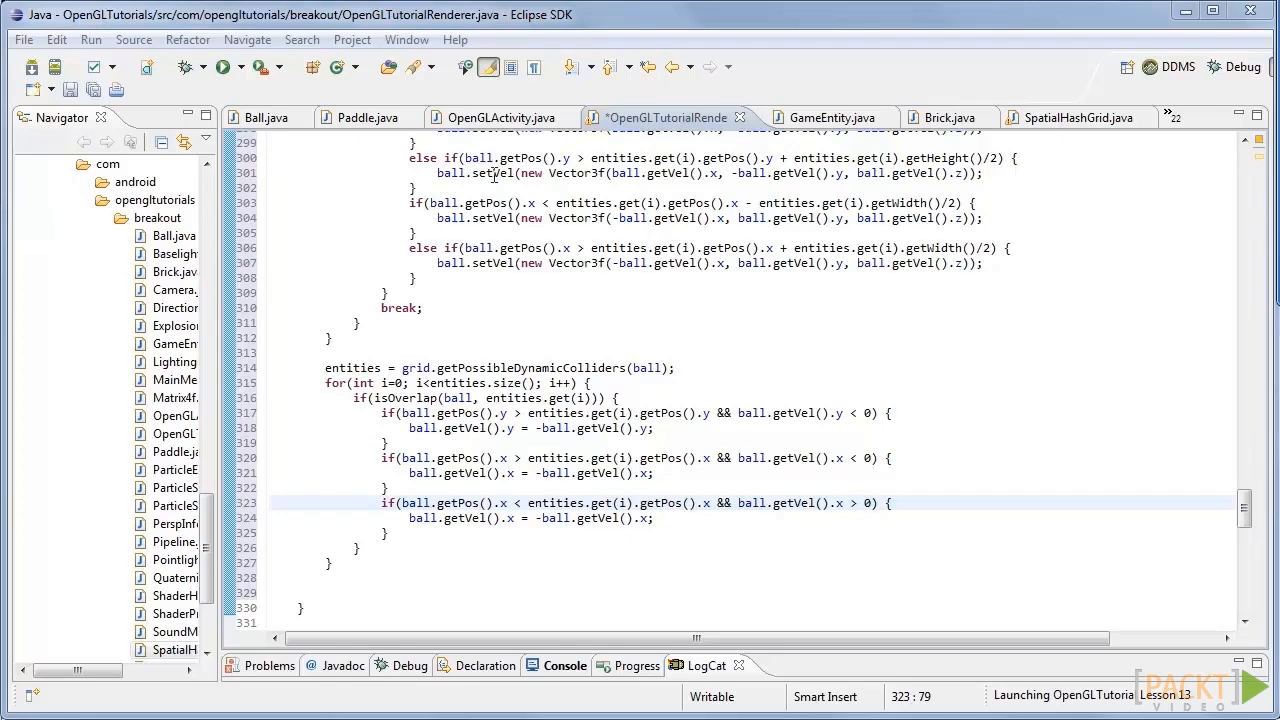
Show the Breakout game running in the Android emulator with bricks, ball and paddle
{"action": "left_click", "coordinate": [222, 66]}
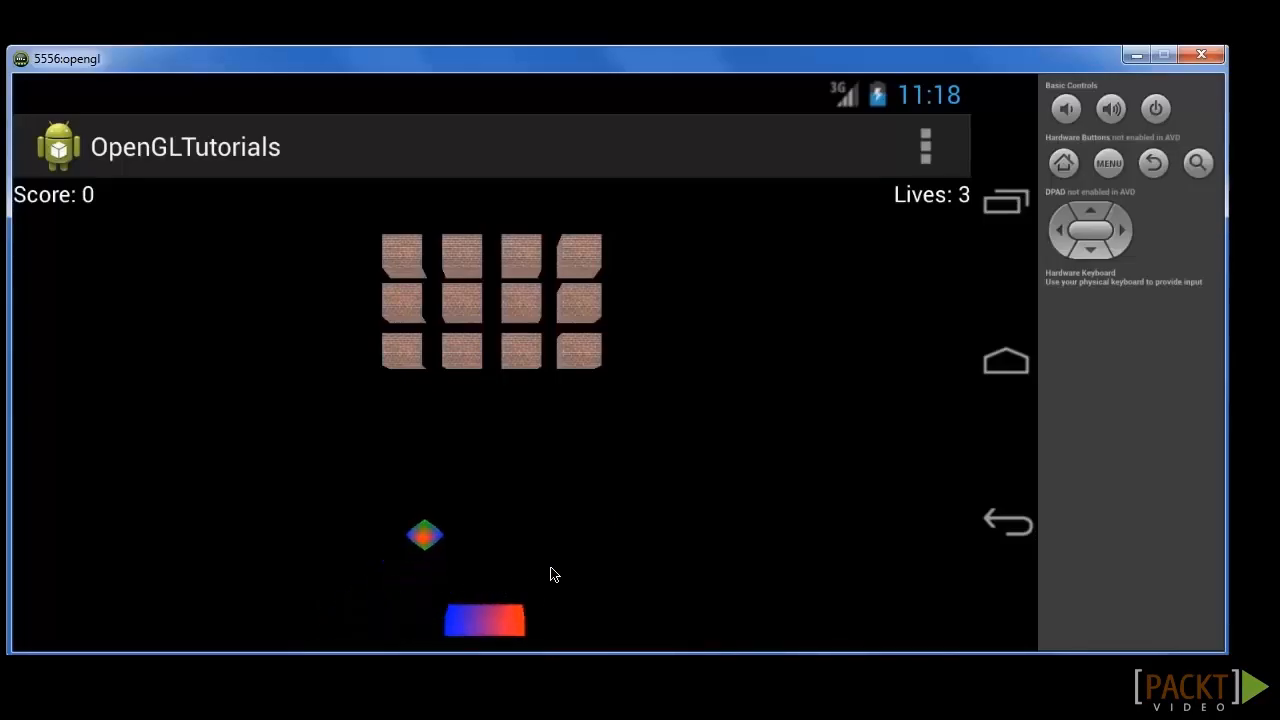